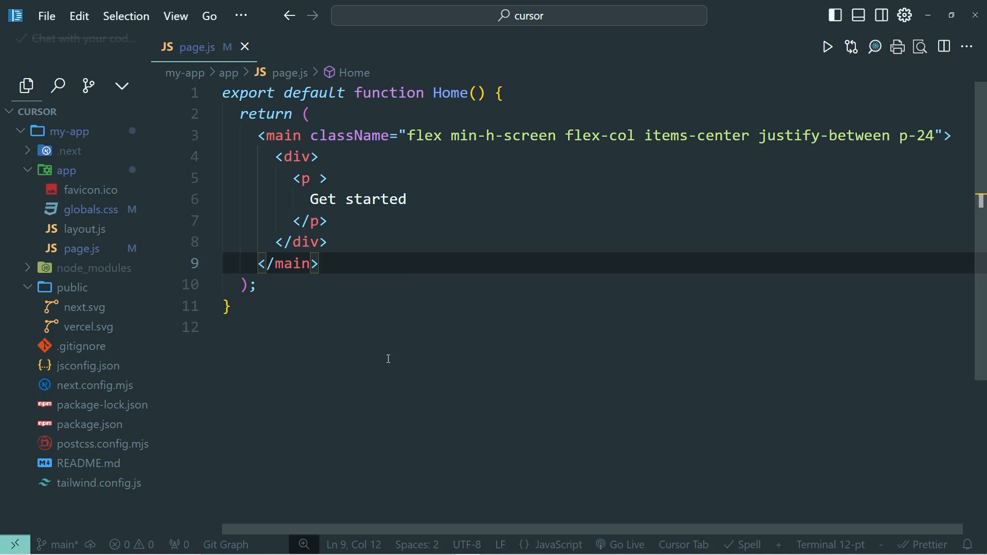
mouse_move(443, 545)
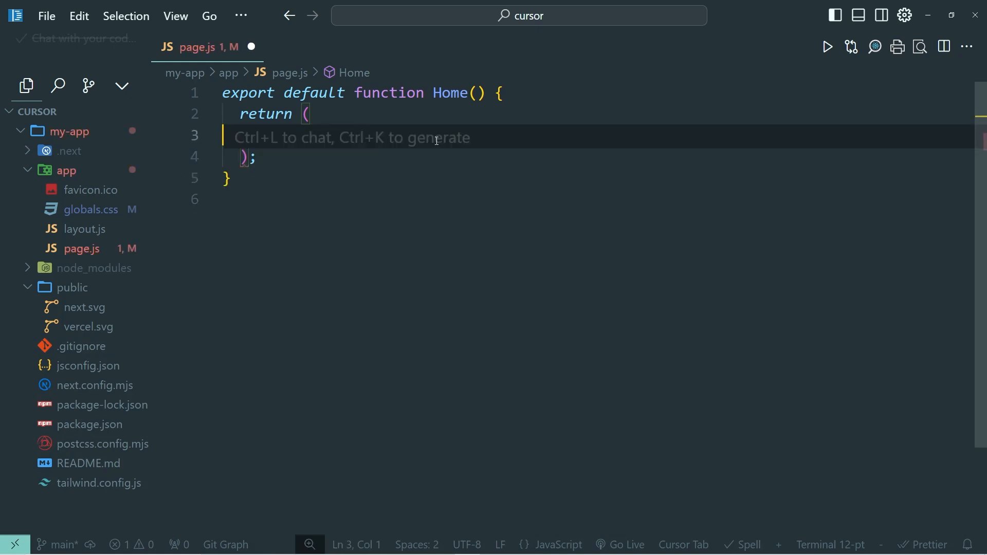
Step: Generate a simple hero section in page.js with Ctrl+K and accept the result
key(Ctrl+K)
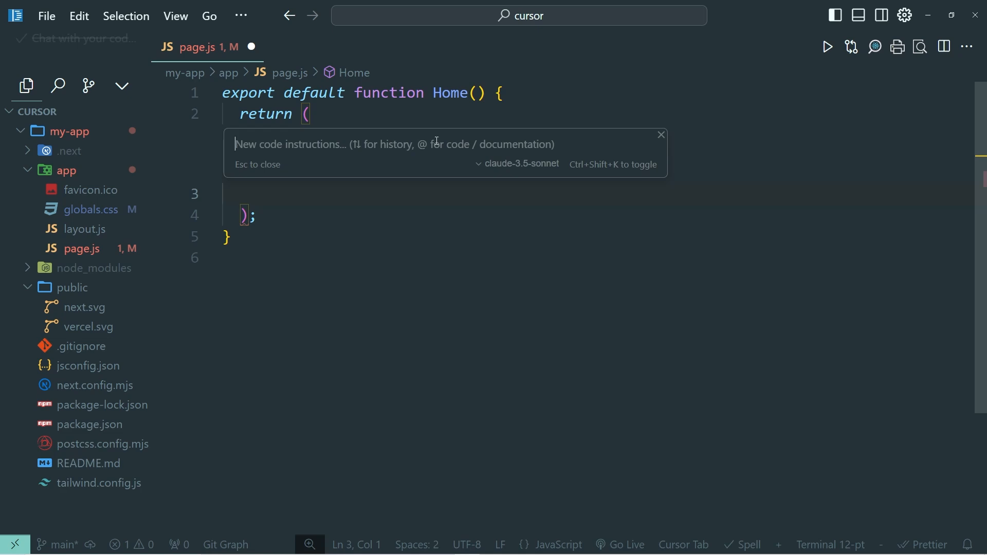
text(create a simple hero section)
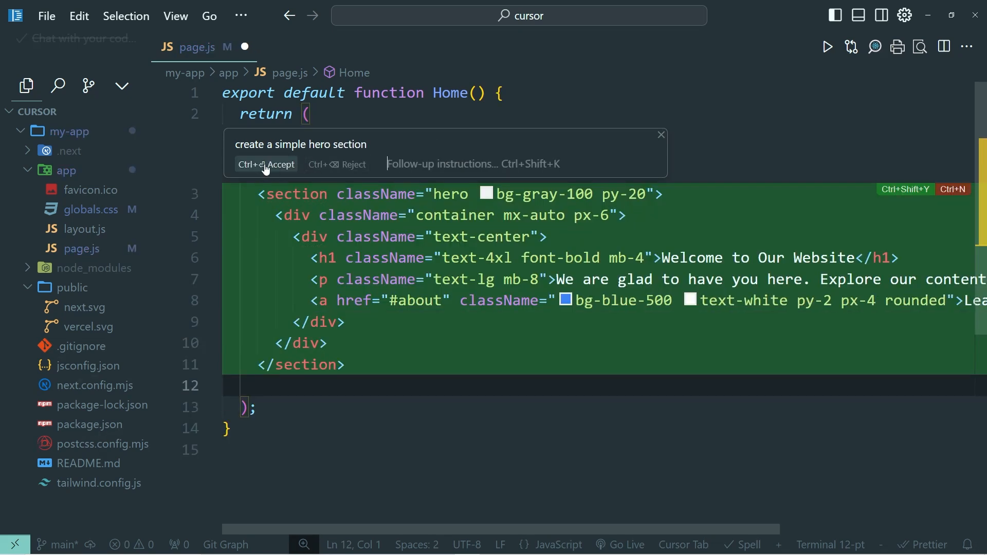
click(265, 165)
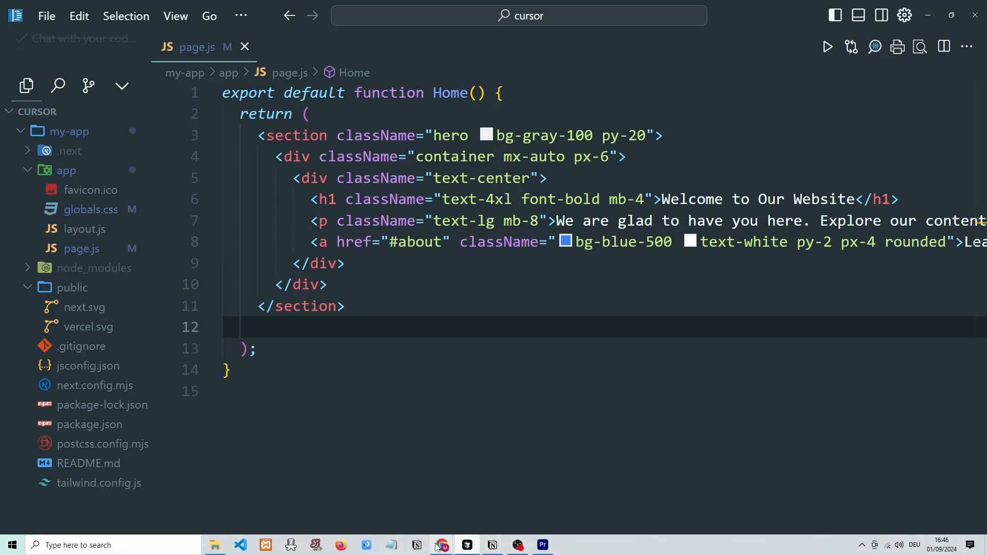
click(444, 545)
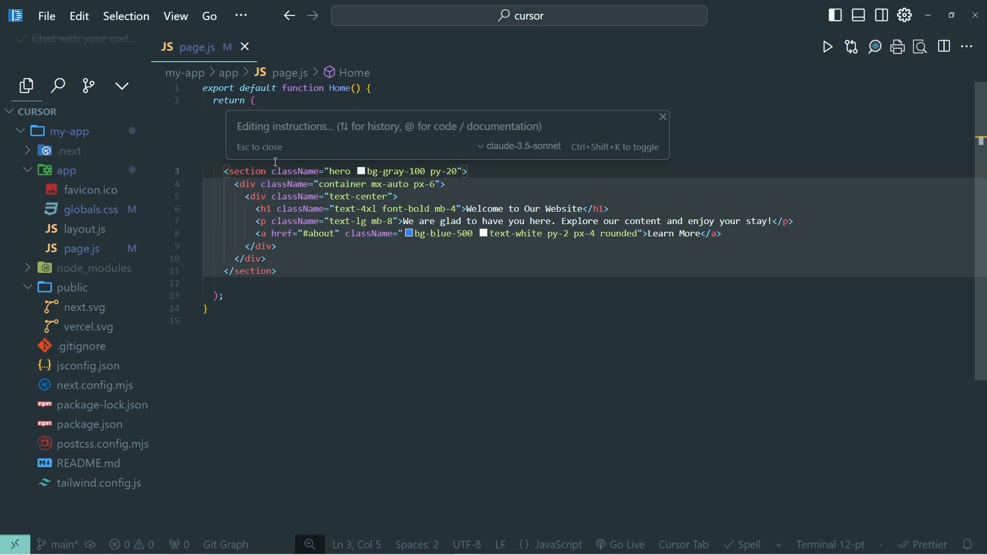
Step: Prompt the inline AI to 'Add blinking subtitle' to the hero section
text(Add)
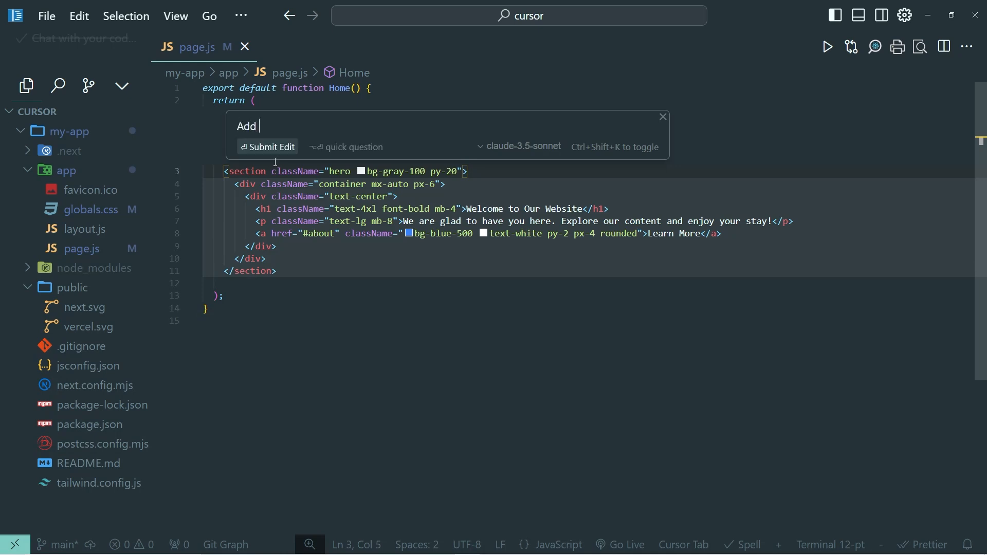
text(blinking subtitle)
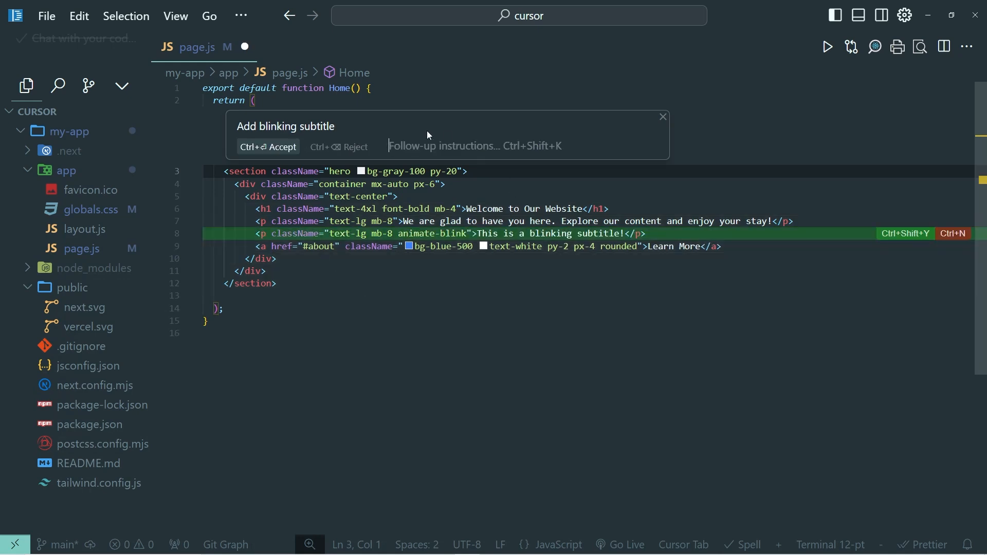
mouse_move(466, 221)
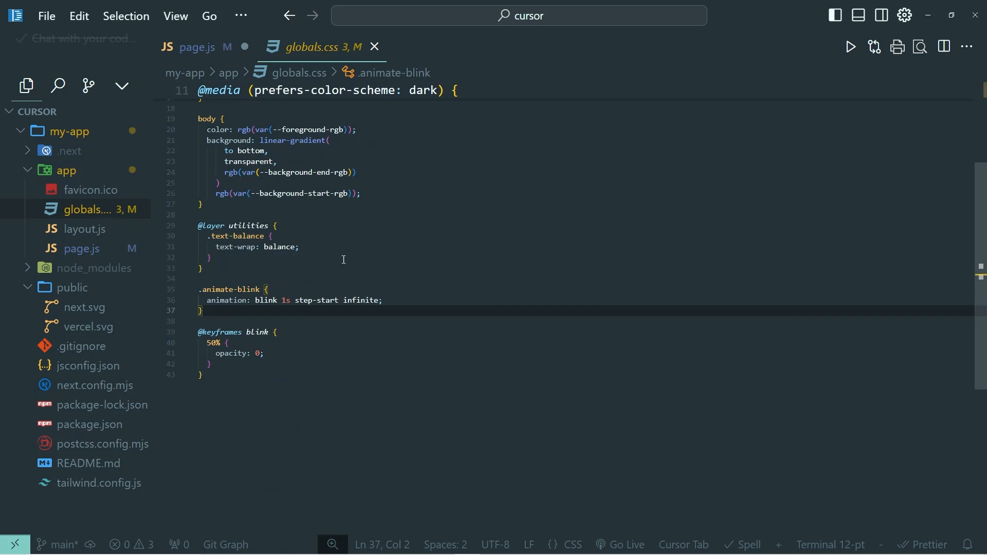
Step: Scroll to the end of globals.css for the animate-blink rule and blink keyframes
scroll(down, 3)
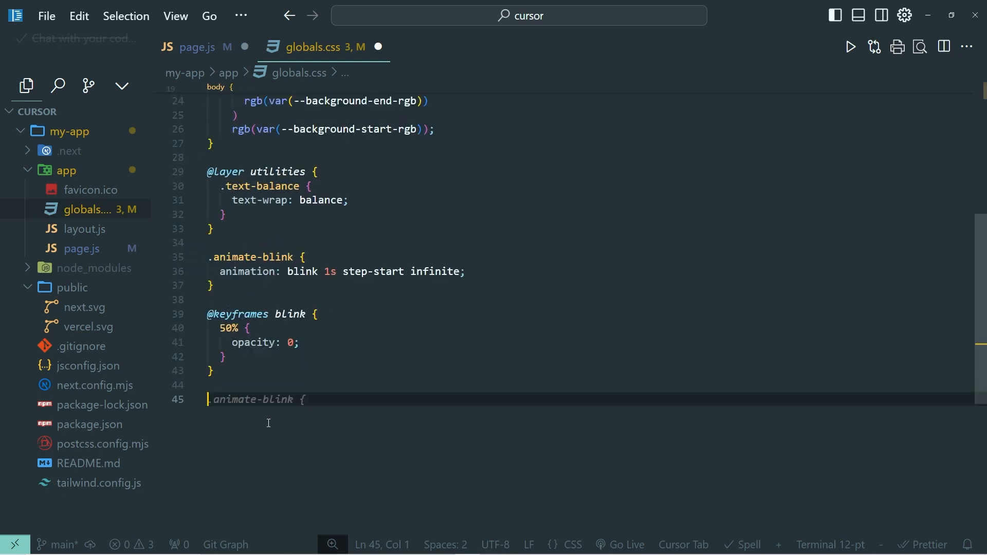
scroll(down, 3)
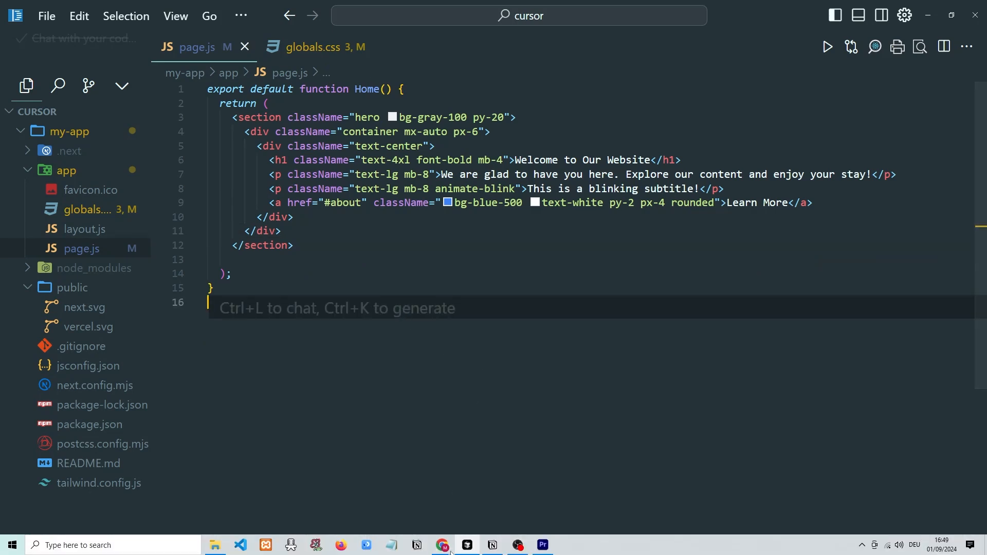
mouse_move(444, 545)
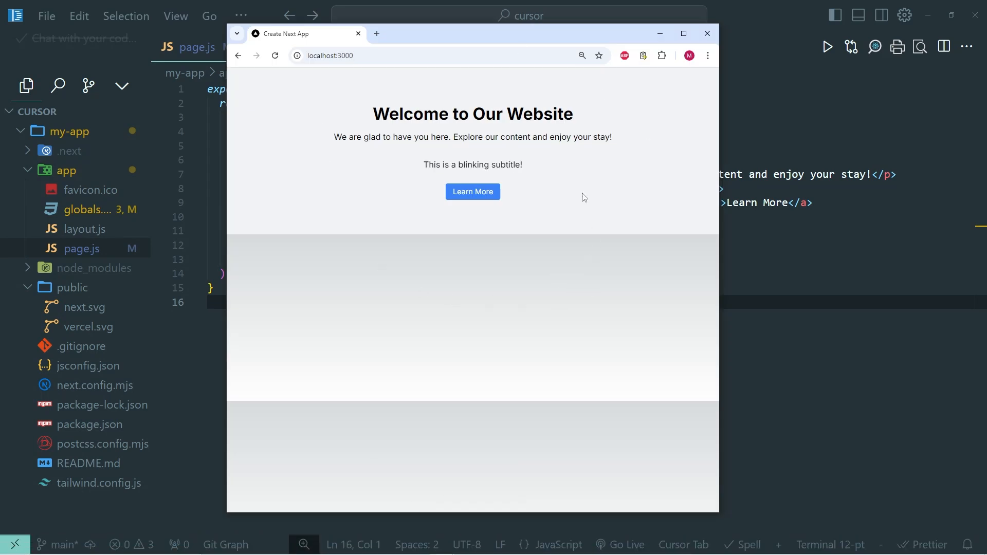
mouse_move(442, 297)
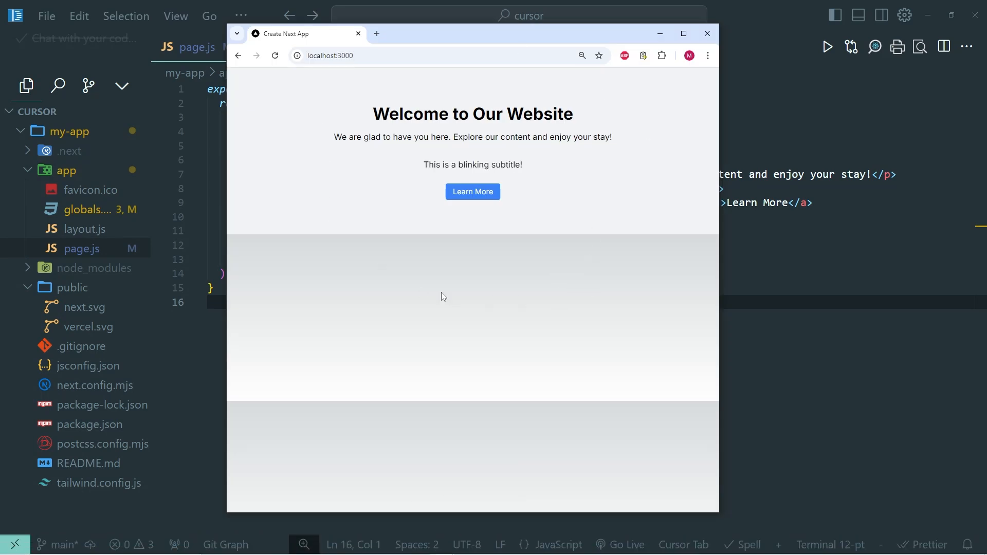
Step: Switch to Chrome's localhost:3000 preview of the hero with its blinking subtitle
click(707, 33)
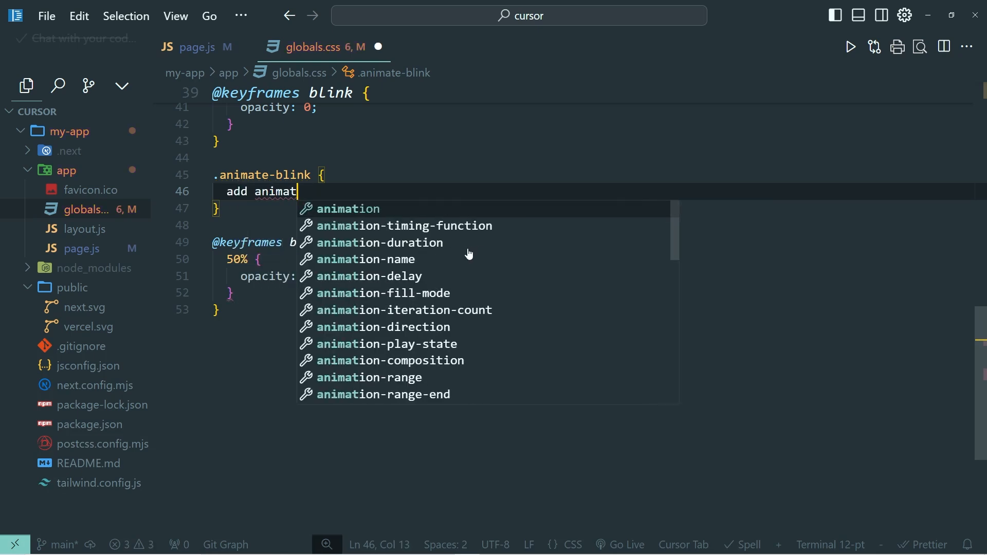
Step: Write a comment inside .animate-blink asking for an animation that makes the text blink
text(ion that makes t)
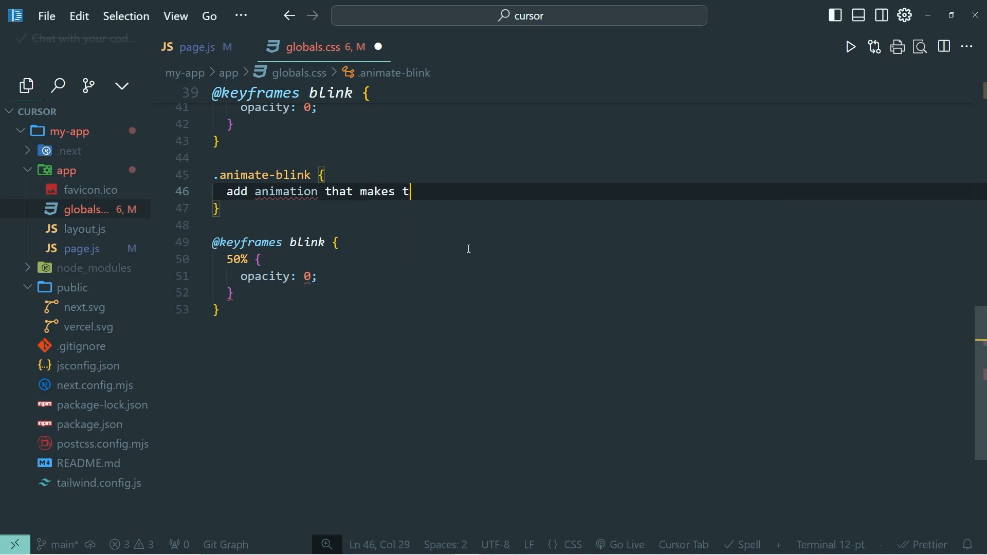
text(he text blink)
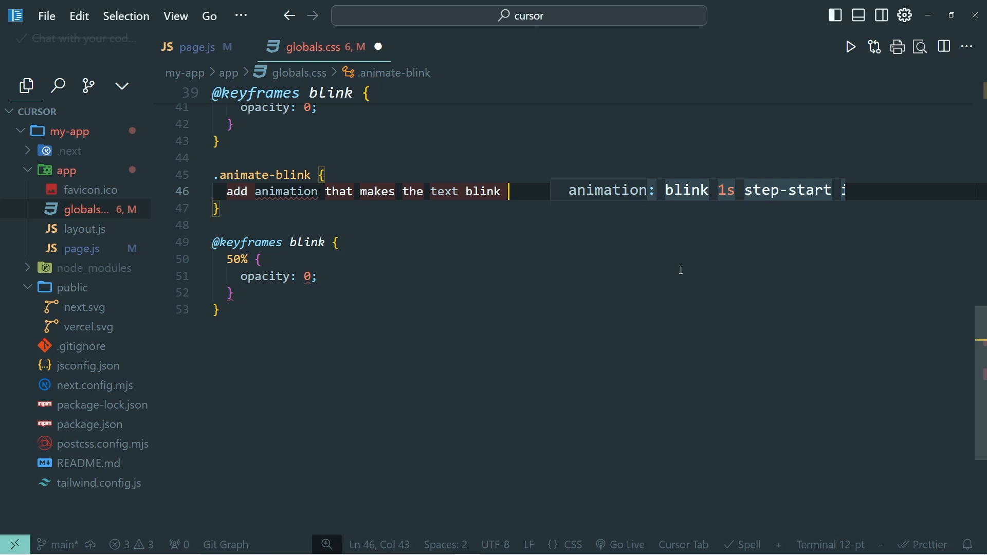
mouse_move(542, 208)
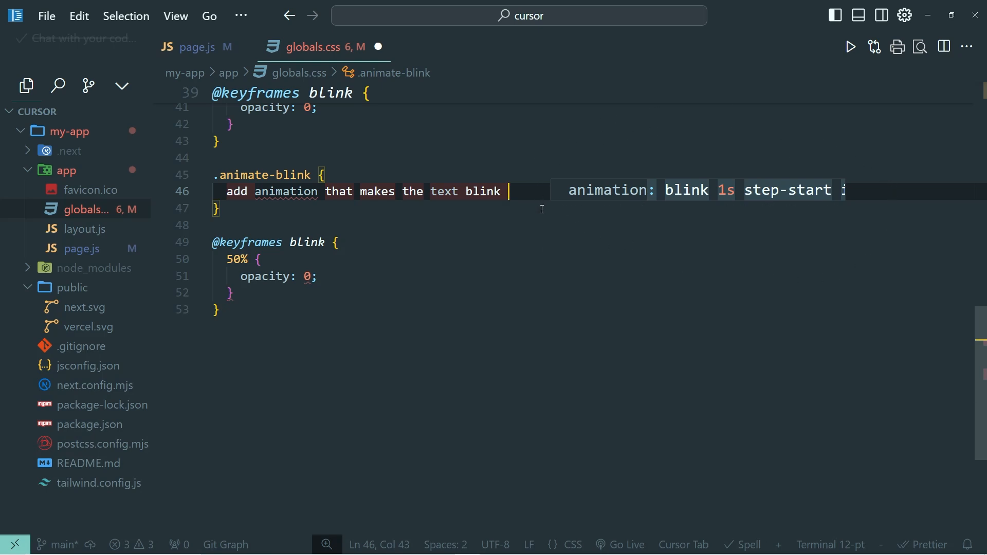
mouse_move(815, 266)
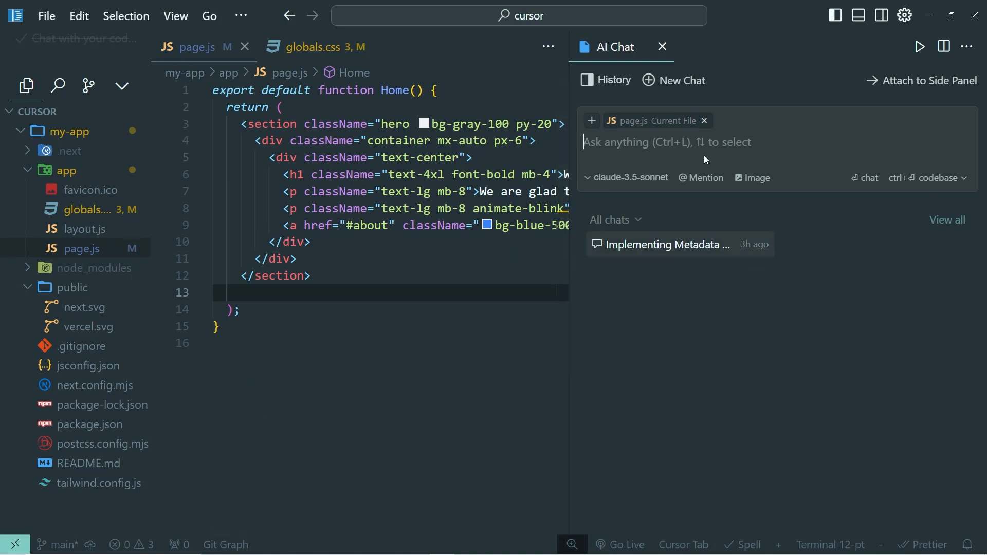
Step: Ask the chat 'what is the mb-8 class in tailwind?', read the answer, and browse the models
text(mb-8)
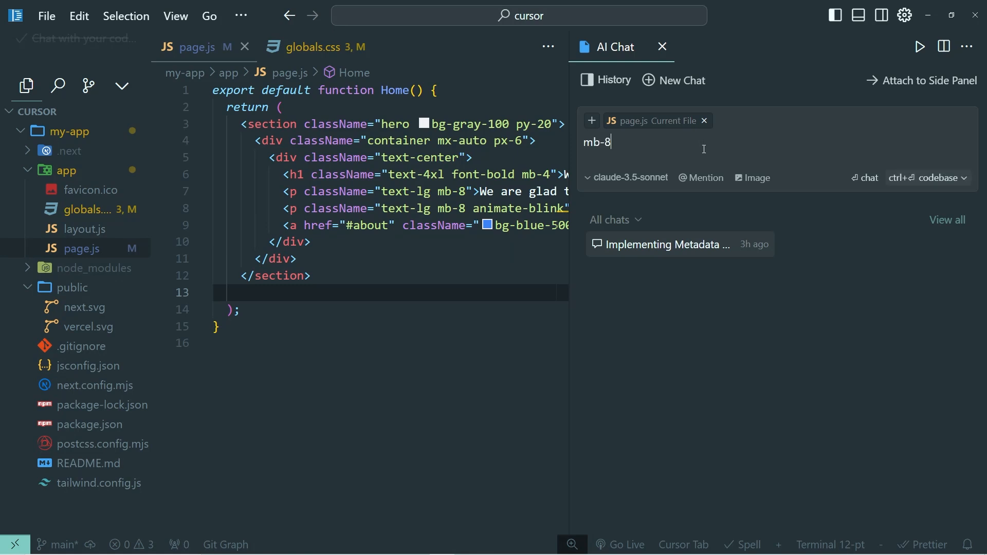
text(what is the)
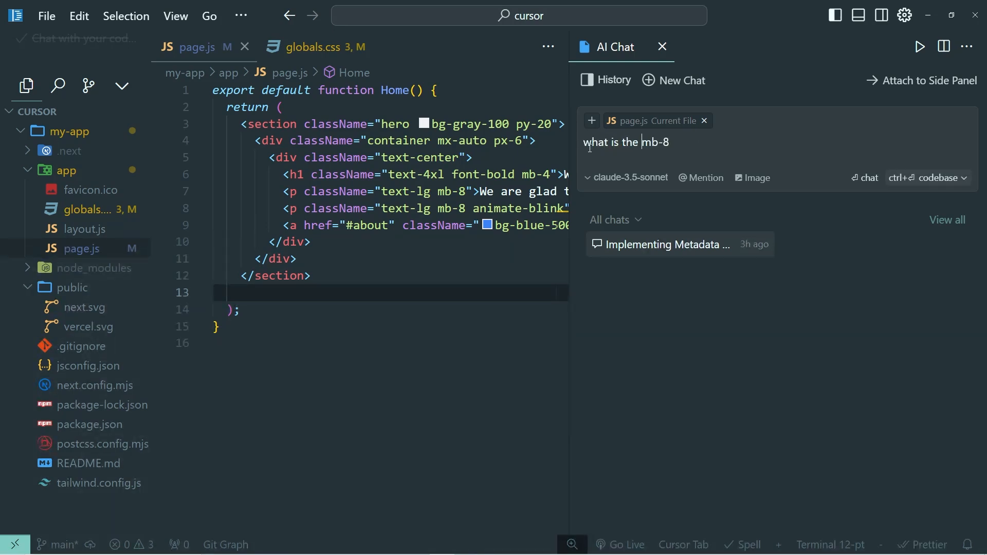
text(cal)
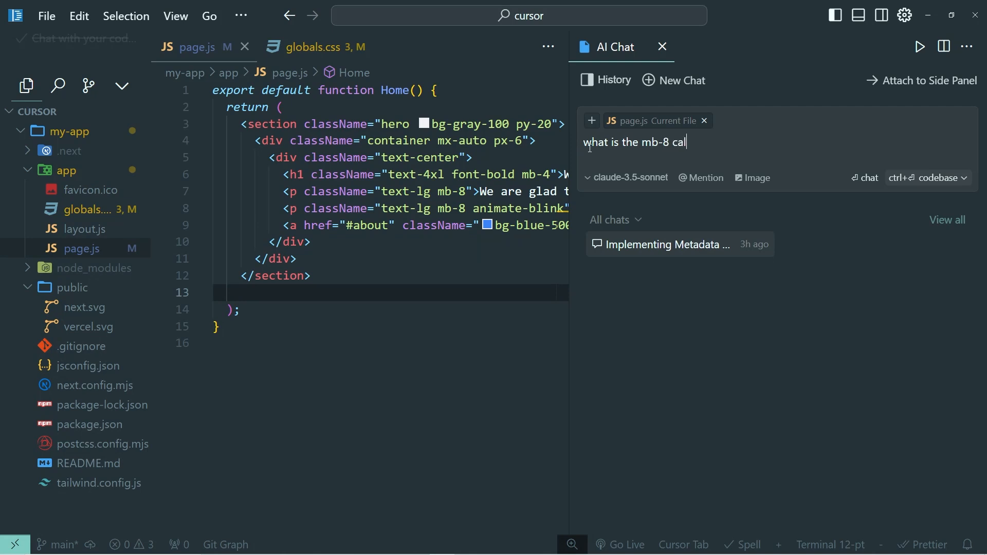
text(lass in t)
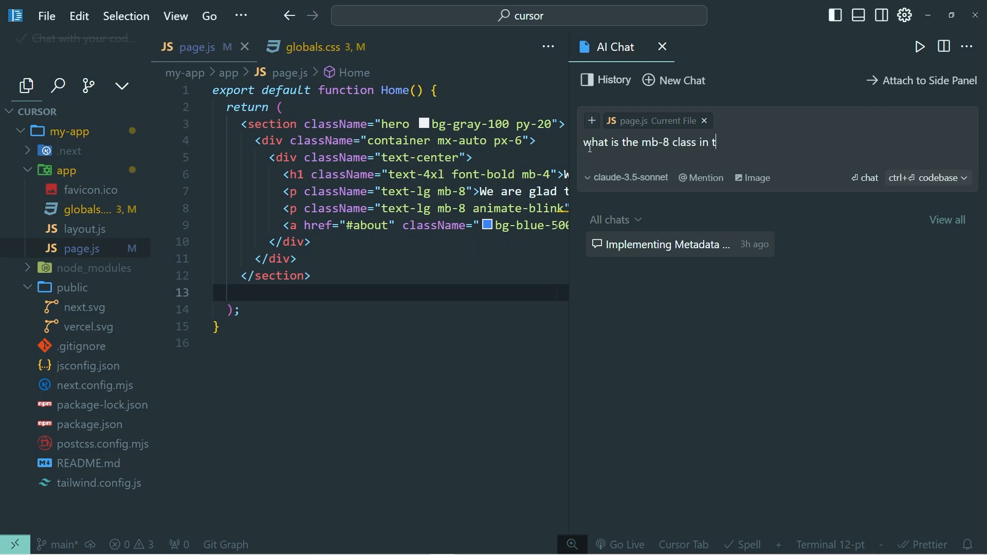
text(ailwind?)
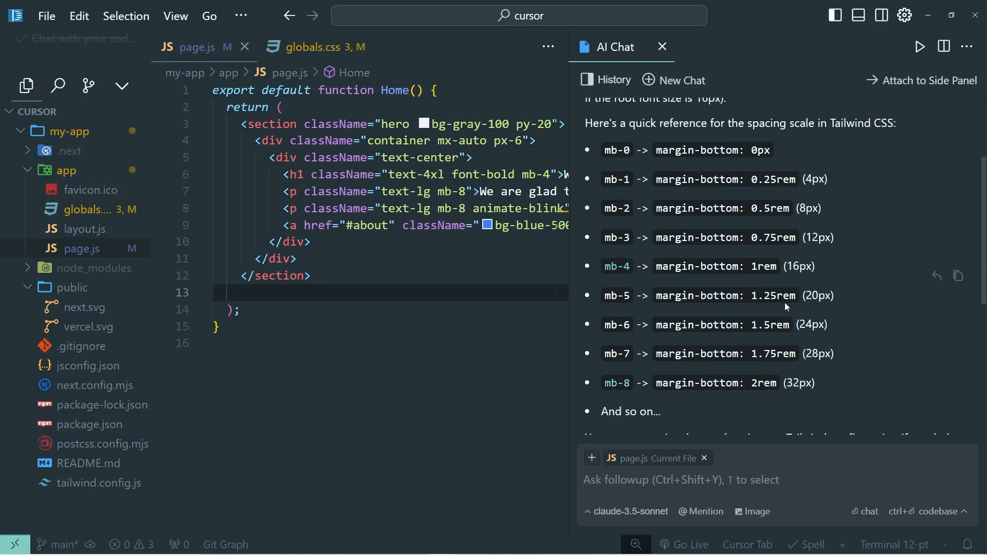
scroll(down, 3)
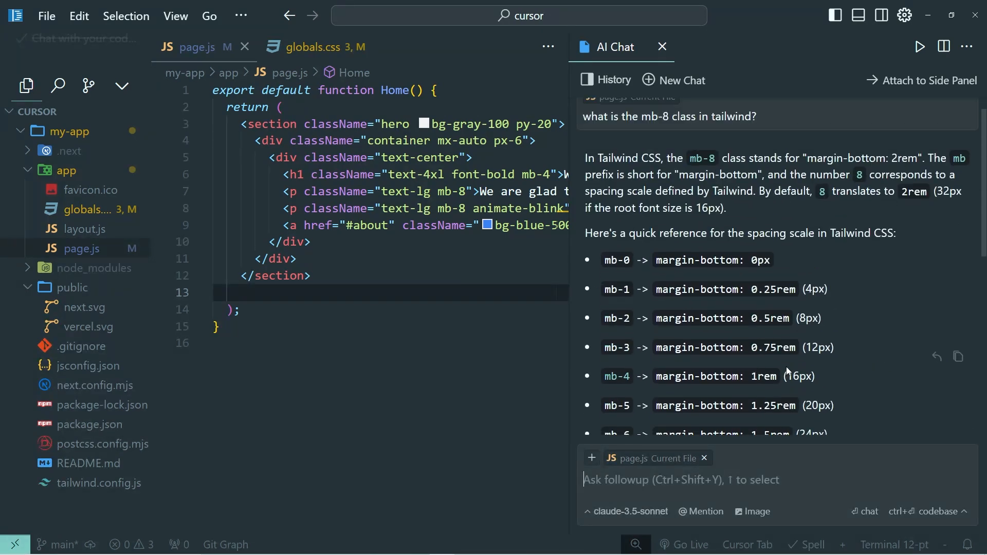
click(629, 512)
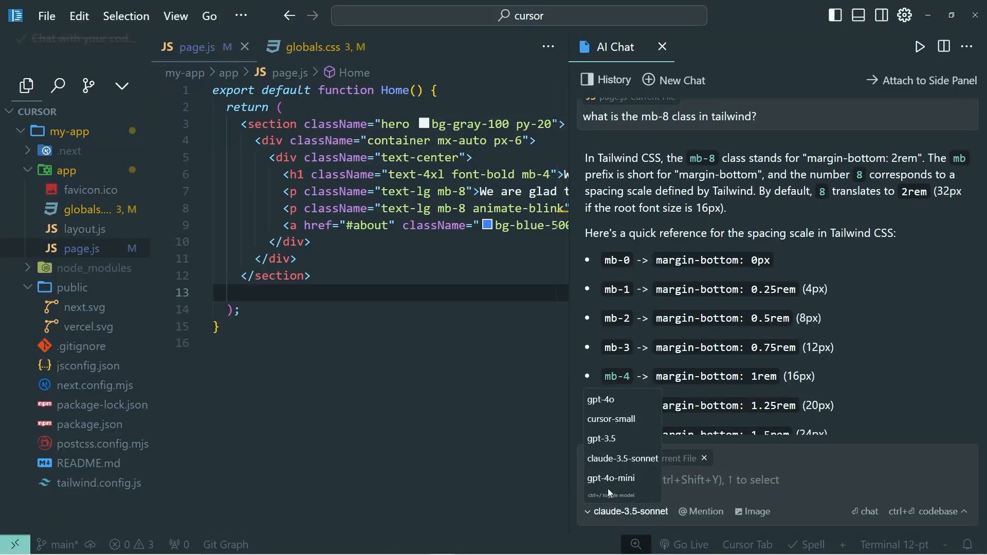
mouse_move(611, 478)
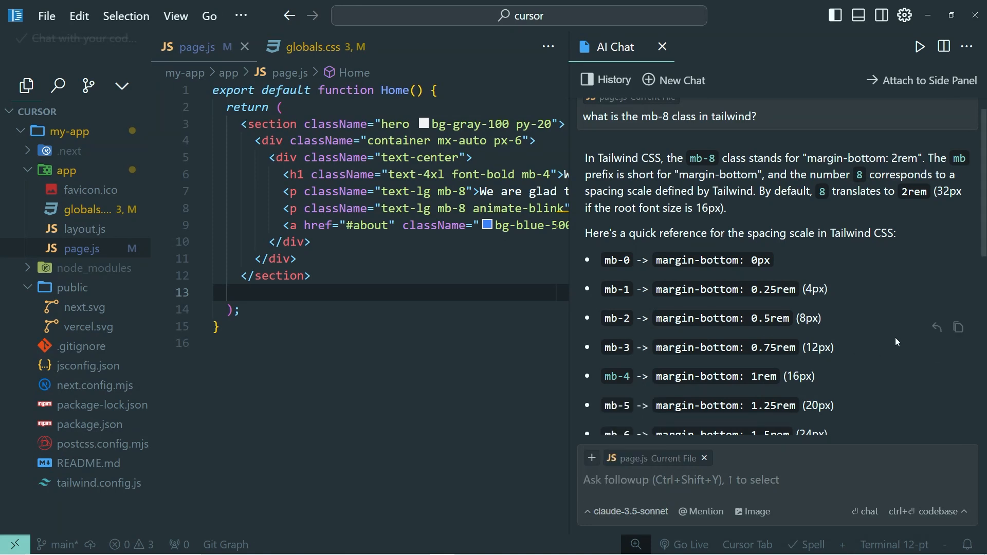
Step: Open the chat history and search the saved conversations
click(604, 80)
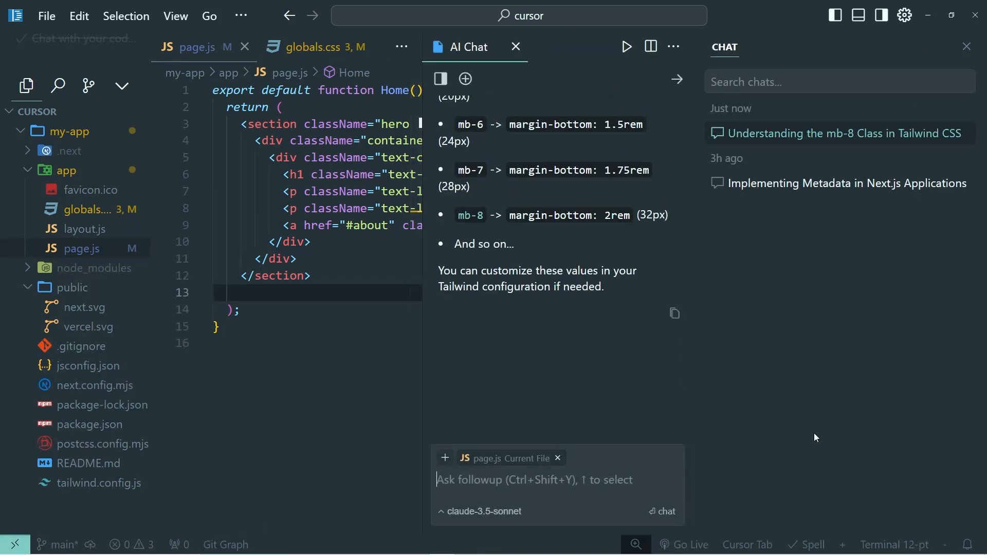
mouse_move(781, 104)
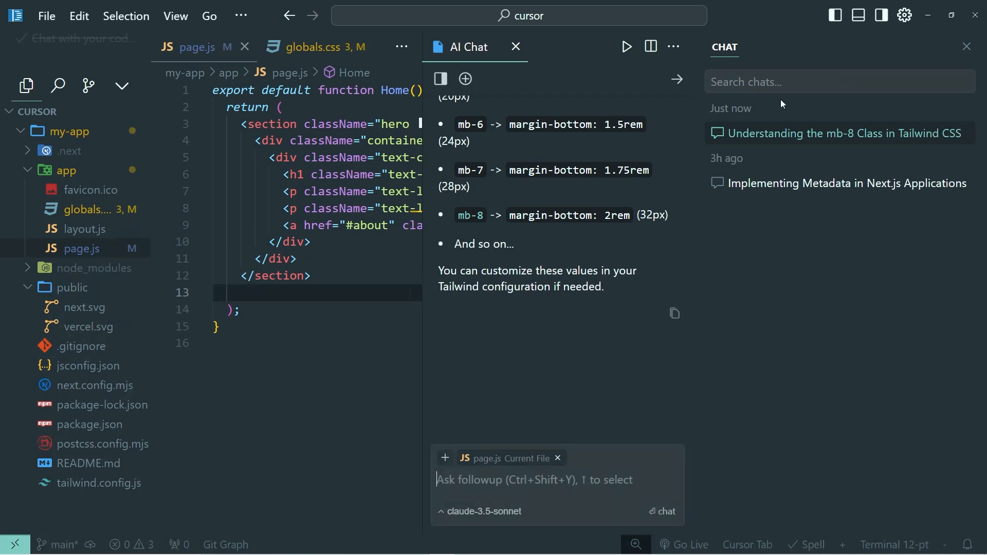
click(515, 47)
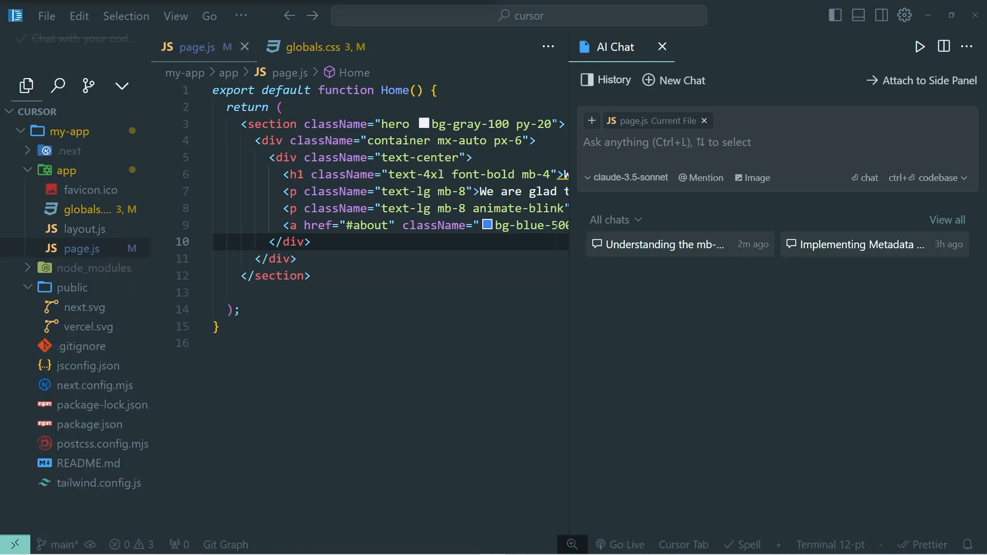
mouse_move(699, 179)
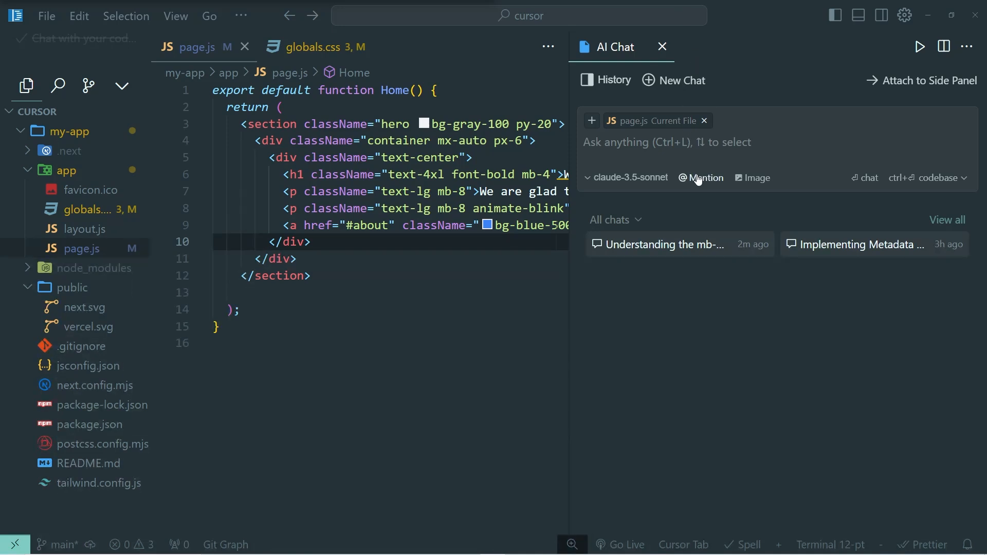
Step: Show the @ mention list of context sources in the new chat
click(701, 177)
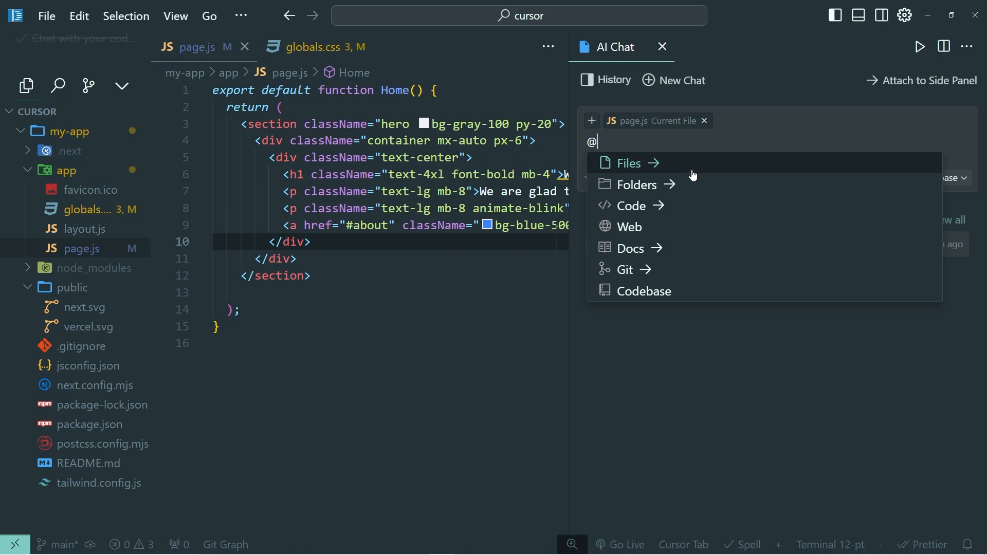
mouse_move(631, 205)
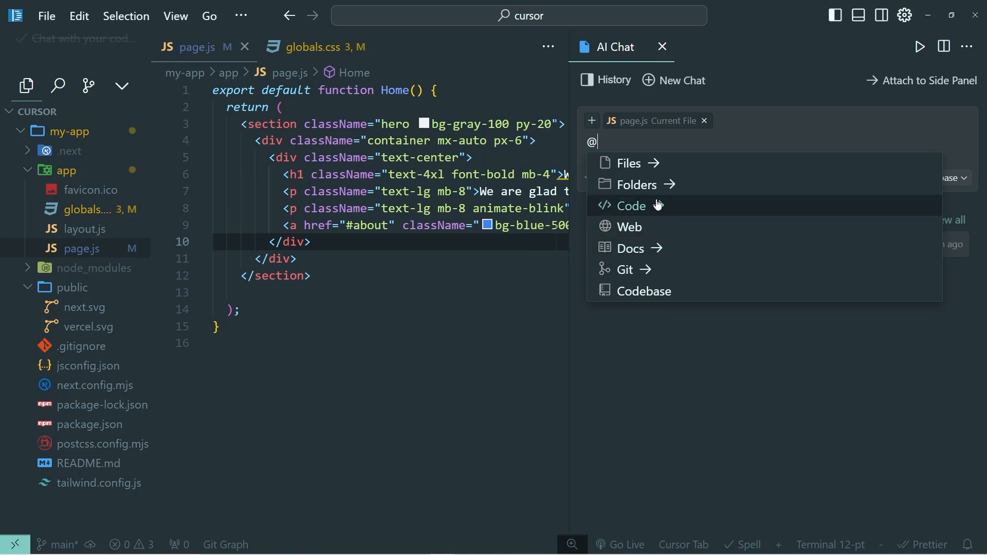
mouse_move(644, 291)
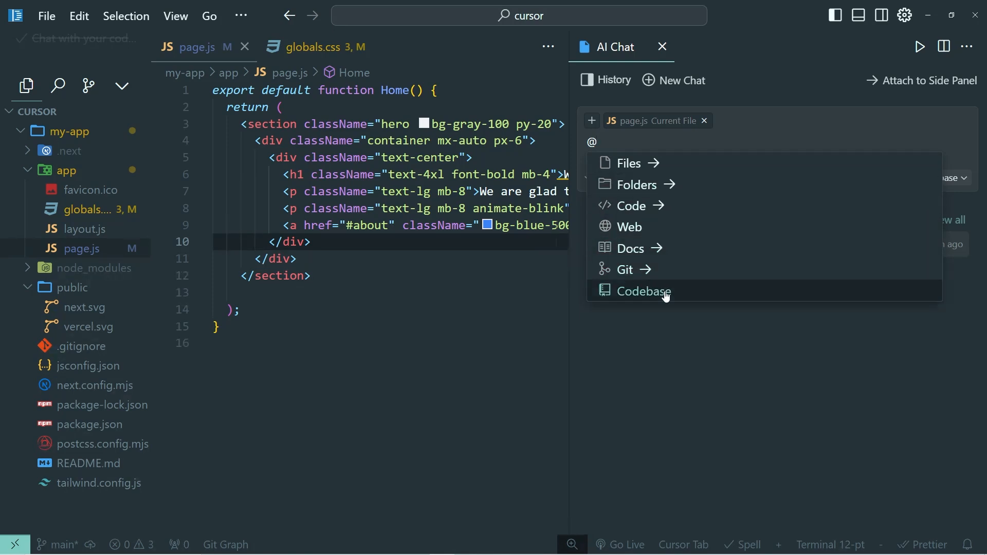
Step: Choose Codebase as context and start asking 'where is the meta...'
click(643, 291)
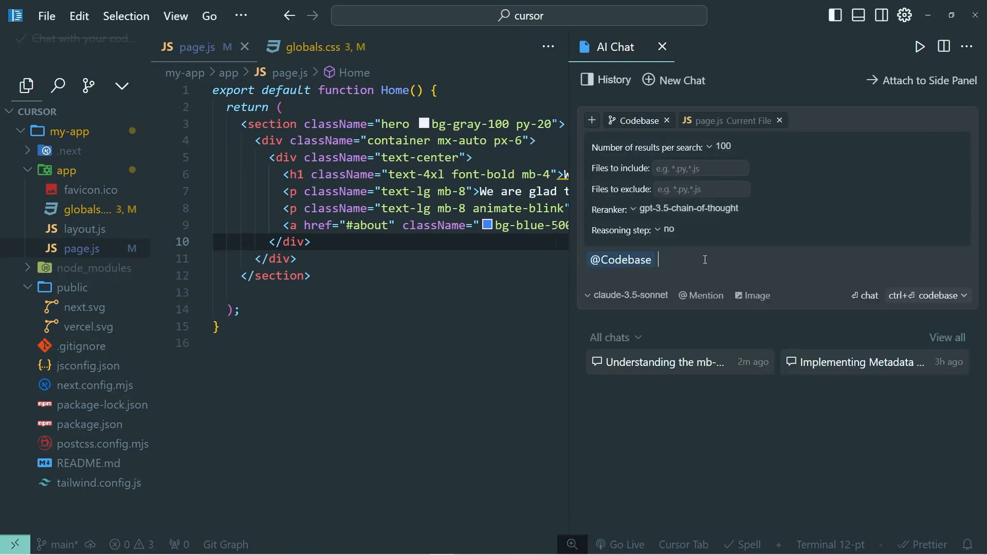
text(where is the)
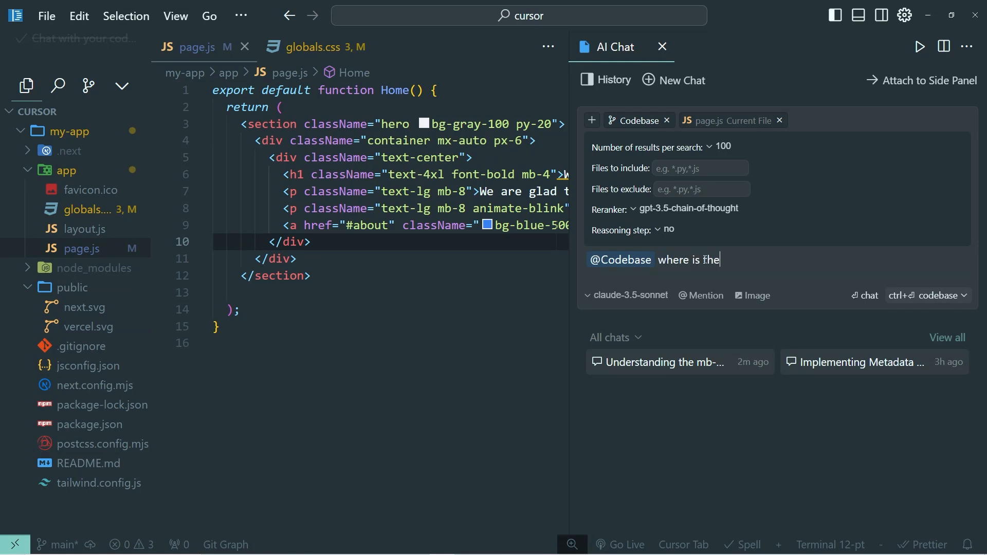
text(meta)
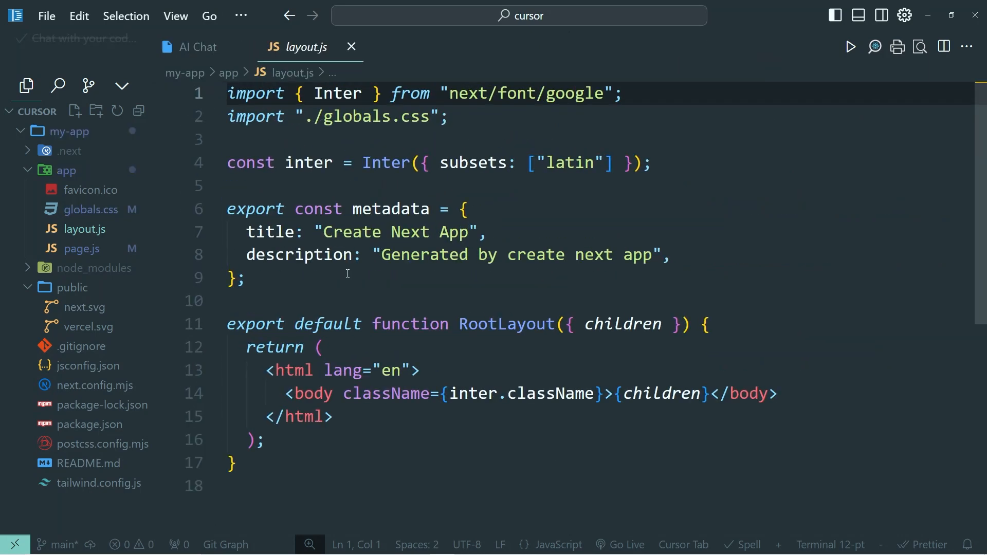
Step: Show the AI chat beside layout.js and type @ to list reference sources
click(249, 278)
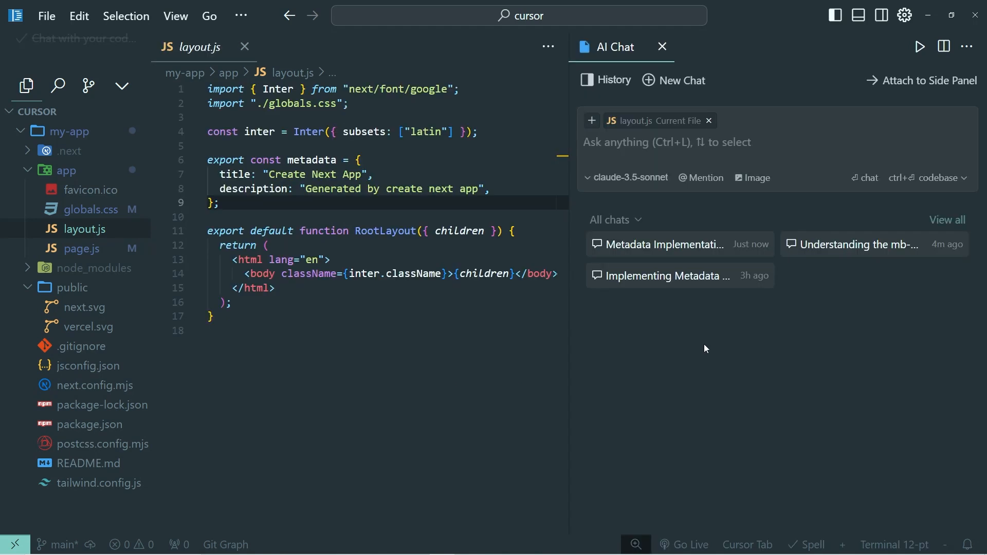
mouse_move(705, 177)
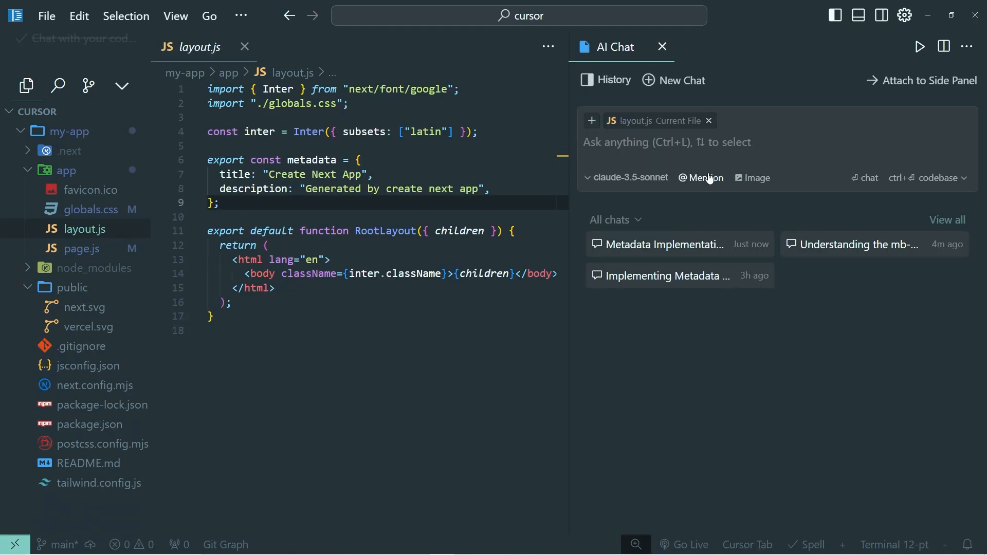
text(@)
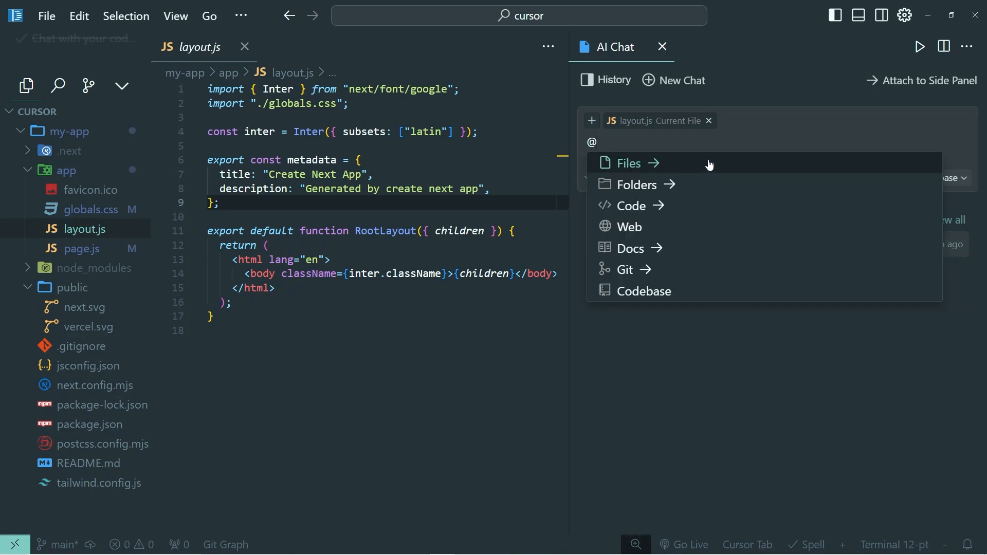
mouse_move(667, 292)
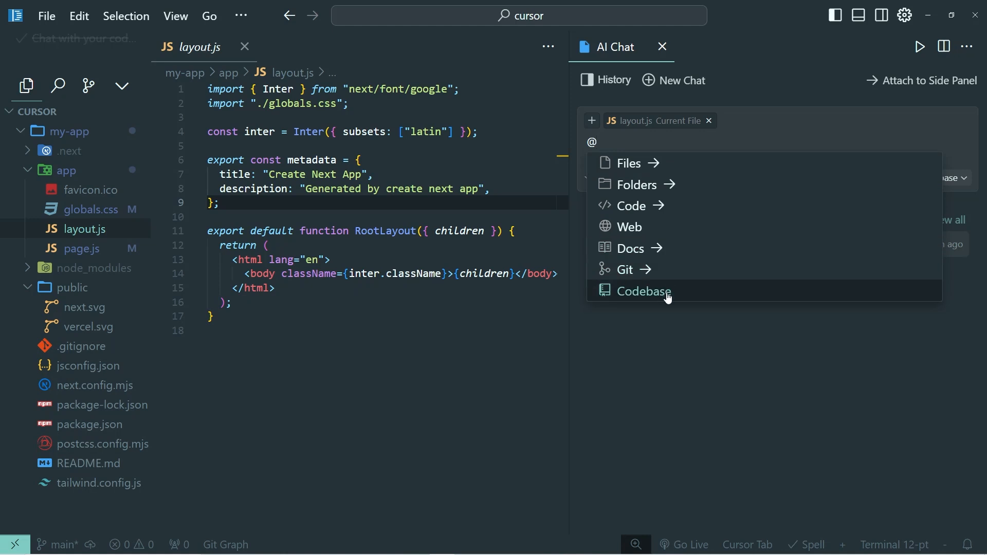
mouse_move(624, 269)
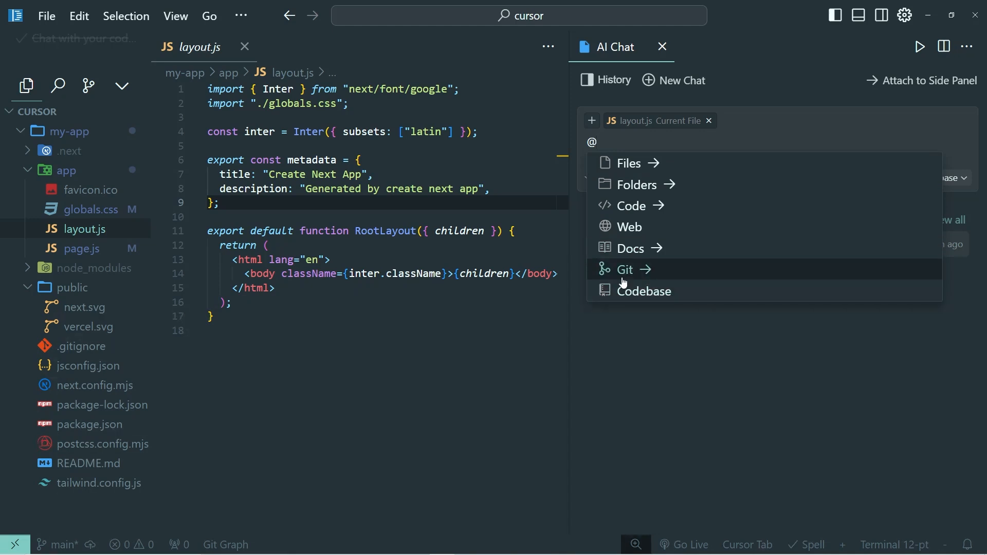
mouse_move(627, 227)
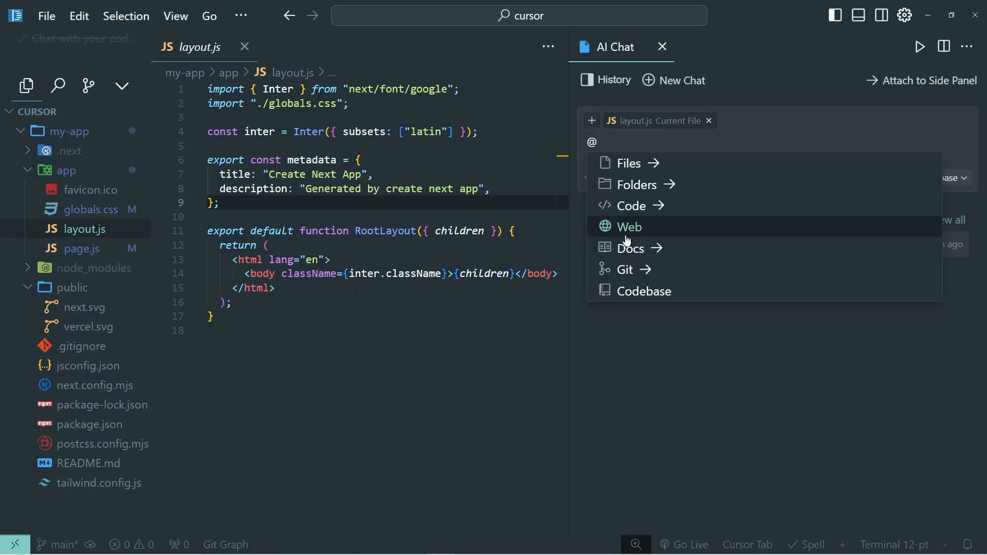
mouse_move(626, 185)
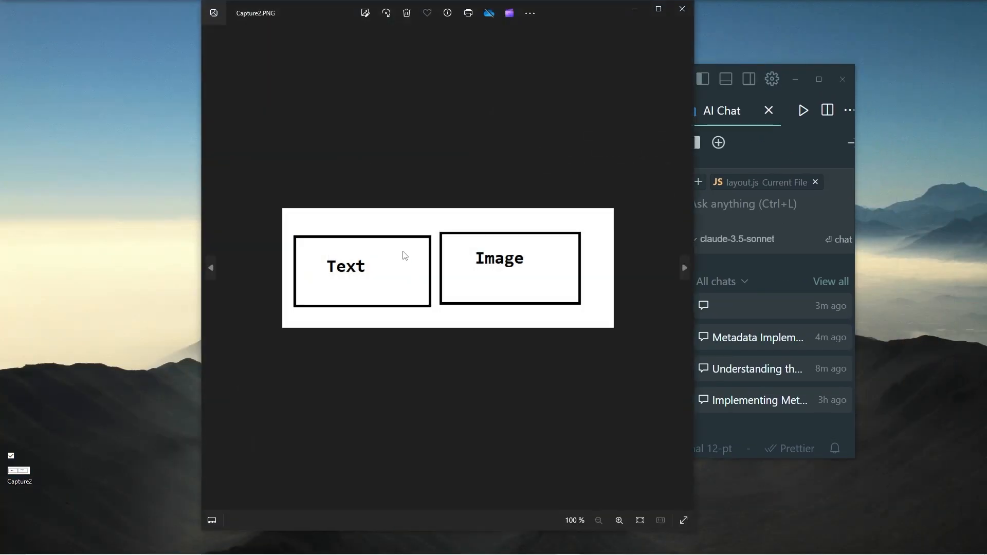
mouse_move(485, 274)
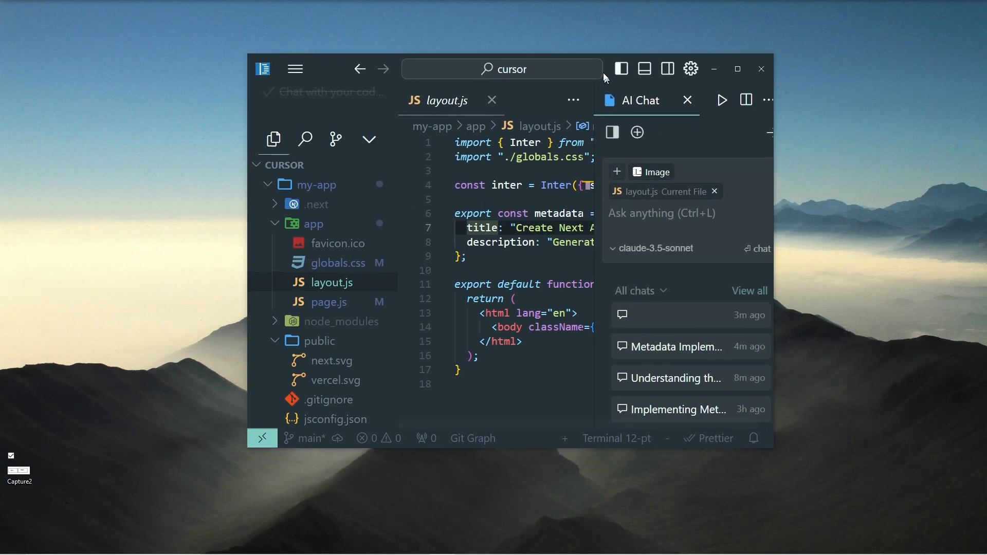
Step: Maximize Cursor, ask chat 'How can i build this layout?' with the sketch, and read the reply
click(737, 69)
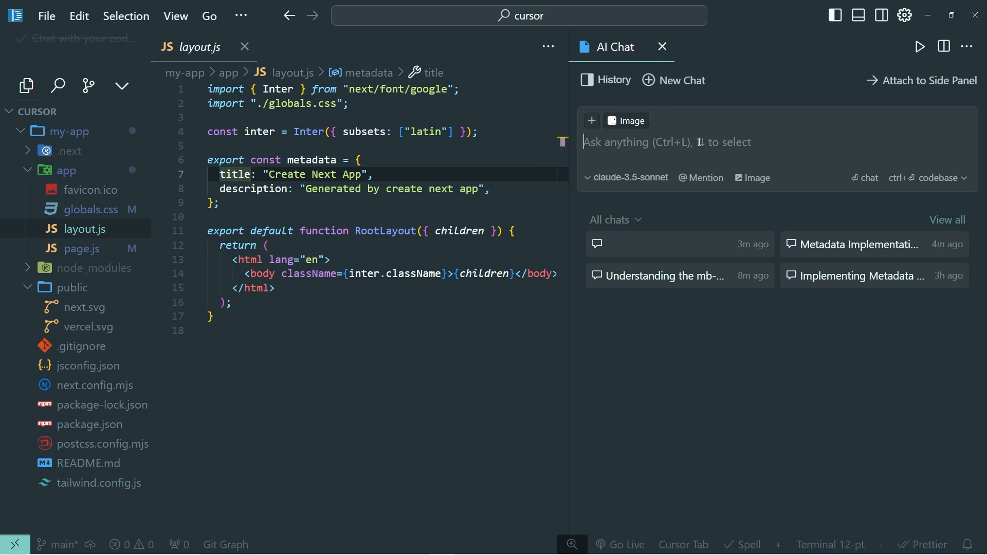
text(How)
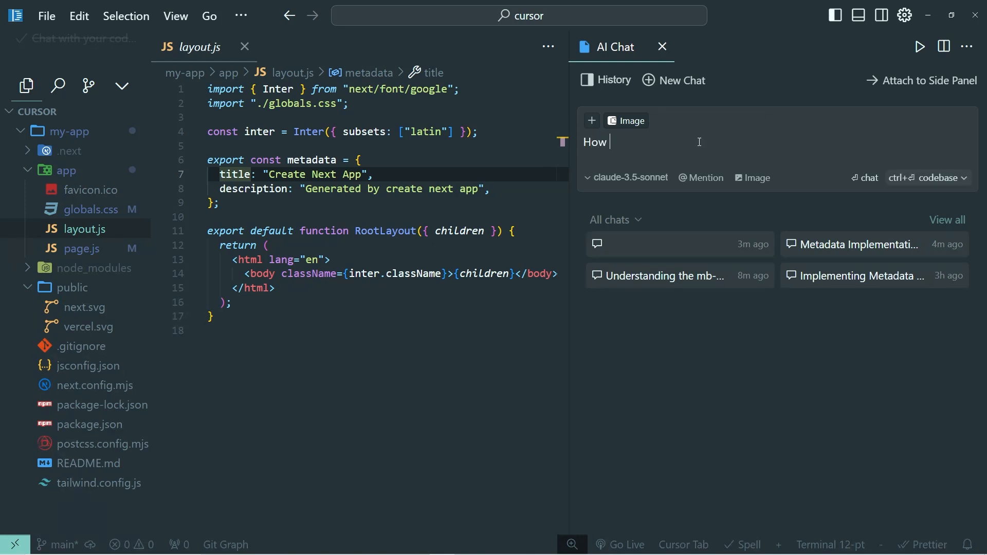
text(can i build this layout?)
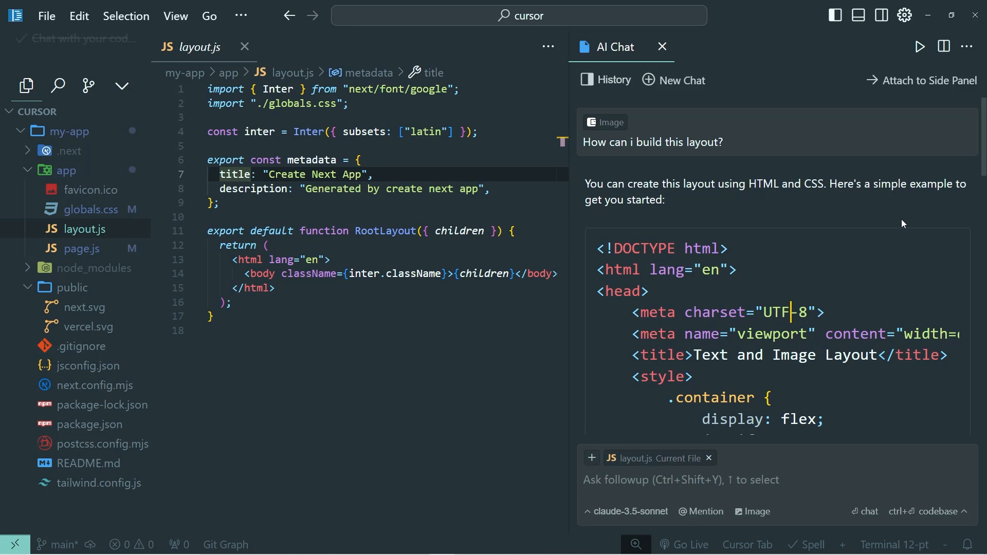
scroll(down, 3)
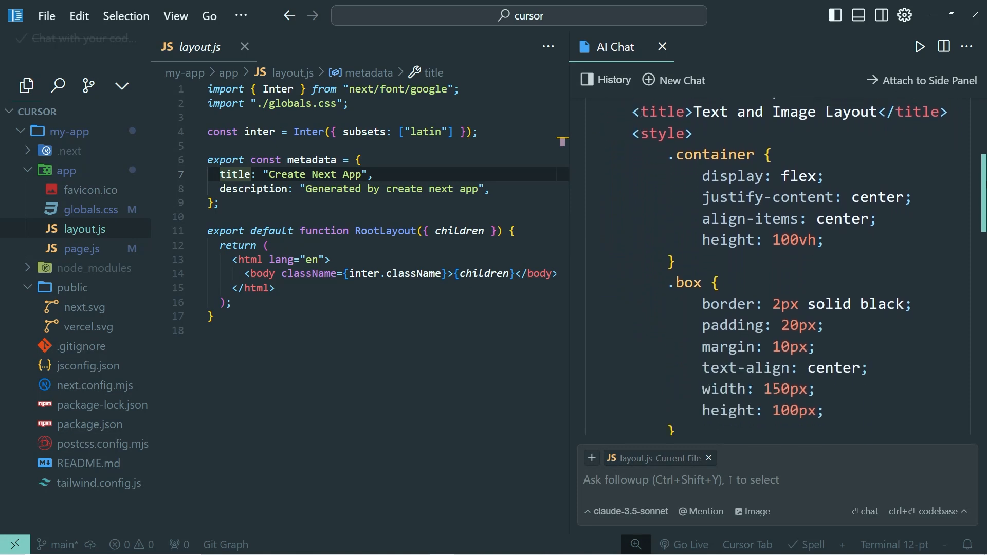
scroll(down, 3)
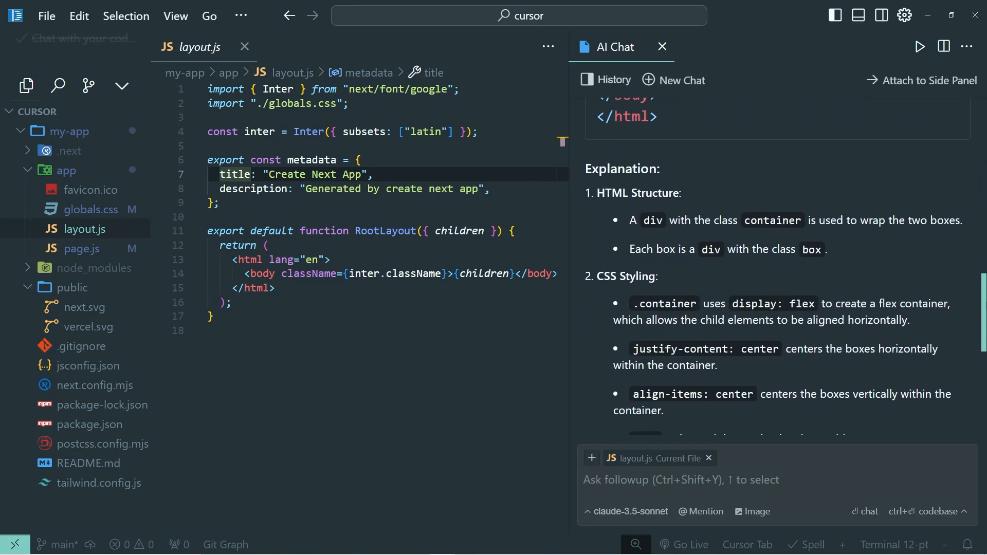
scroll(down, 3)
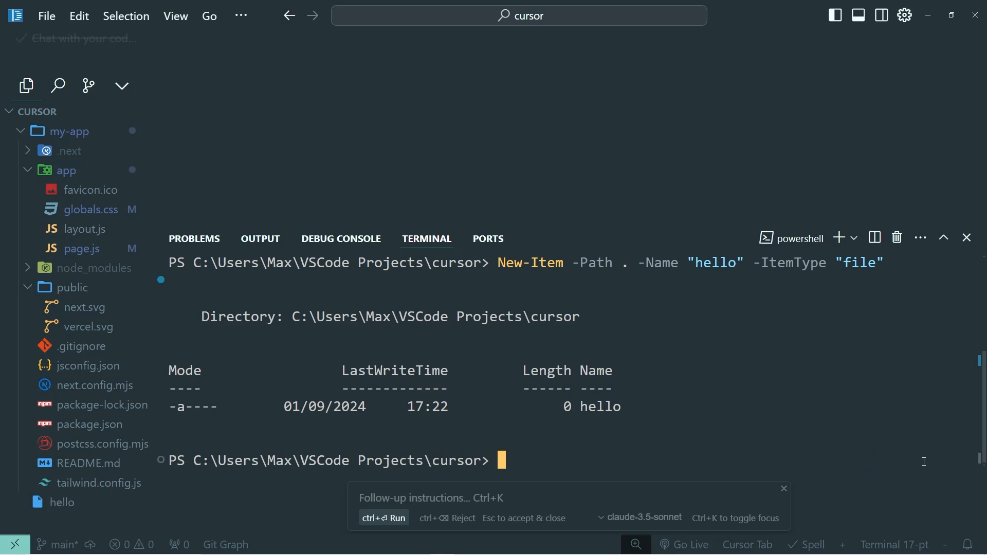
Step: Open the new empty hello file from Explorer, then return to layout.js
click(63, 502)
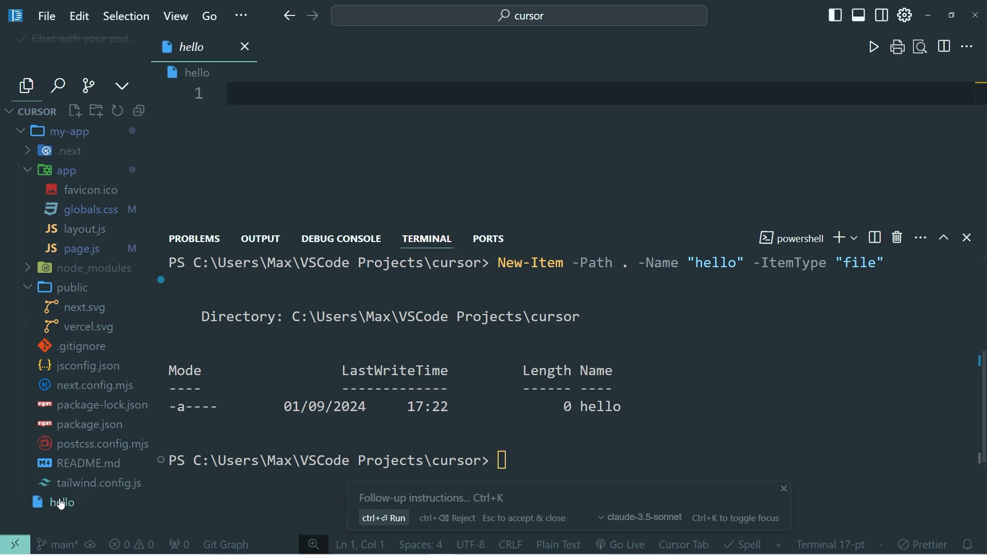
click(61, 502)
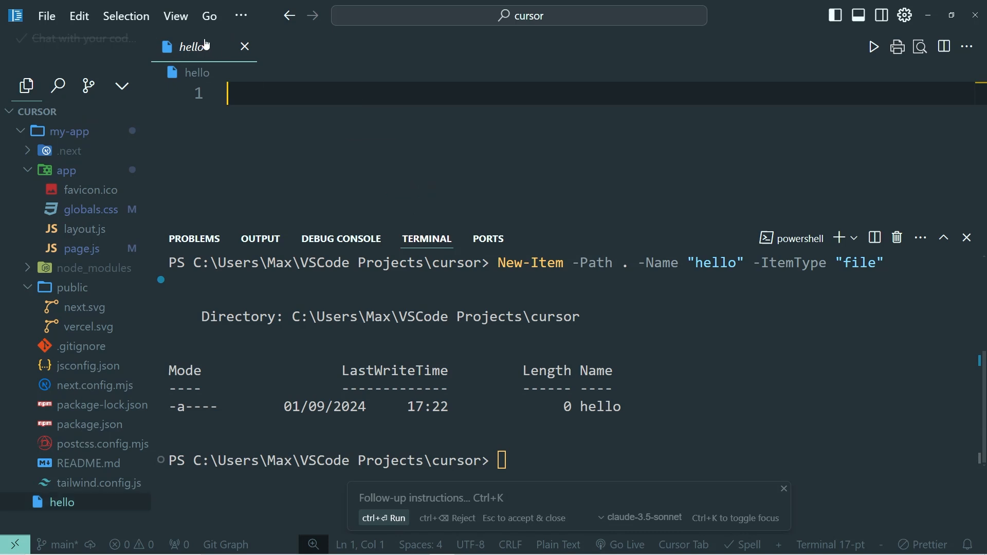
click(244, 46)
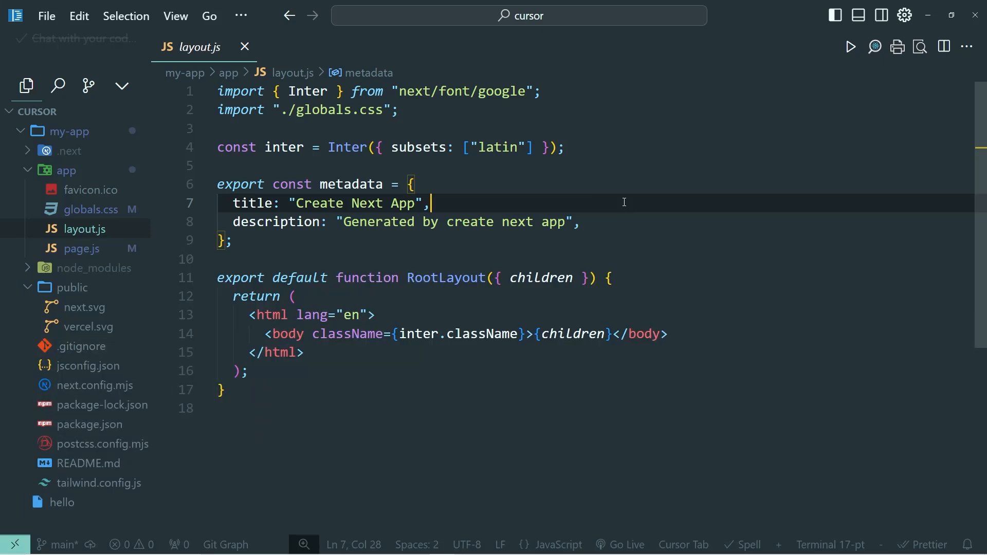
mouse_move(597, 148)
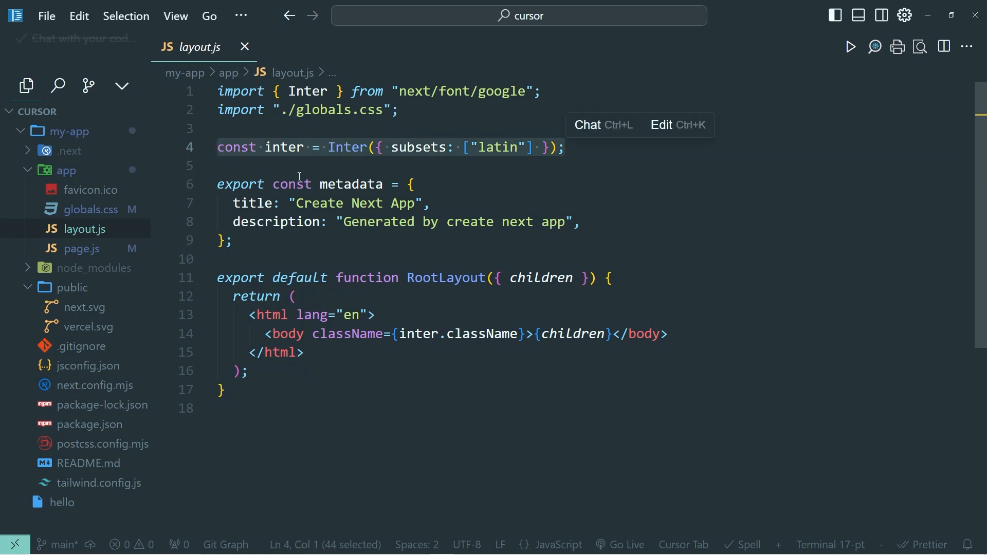
mouse_move(665, 146)
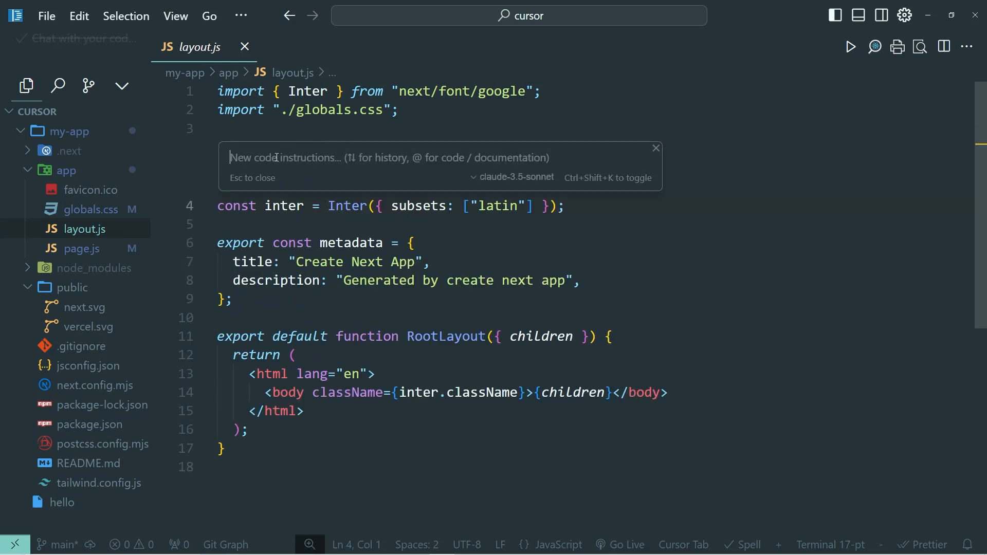
Step: Ask 'what does this do' about the Inter font line as an inline quick question
text(what does this)
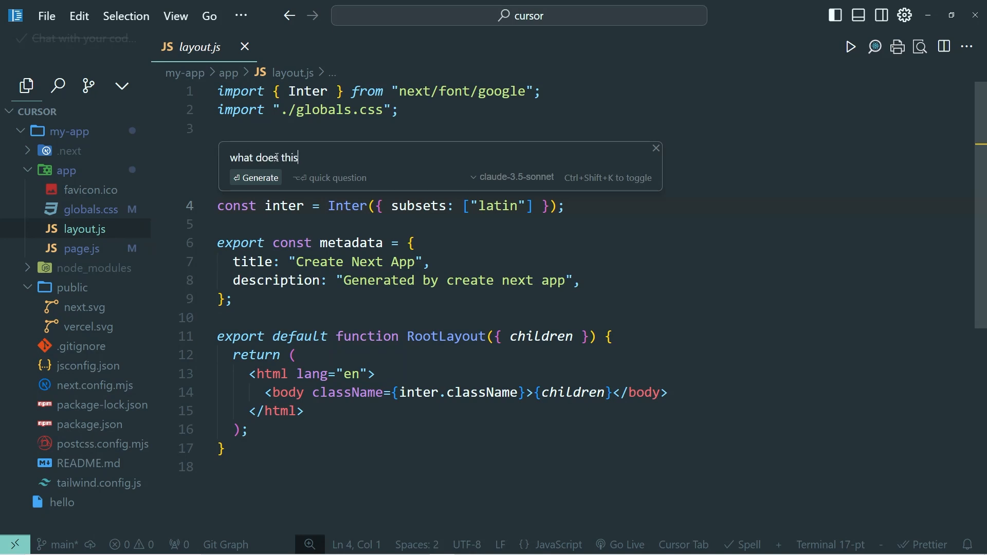
text(do)
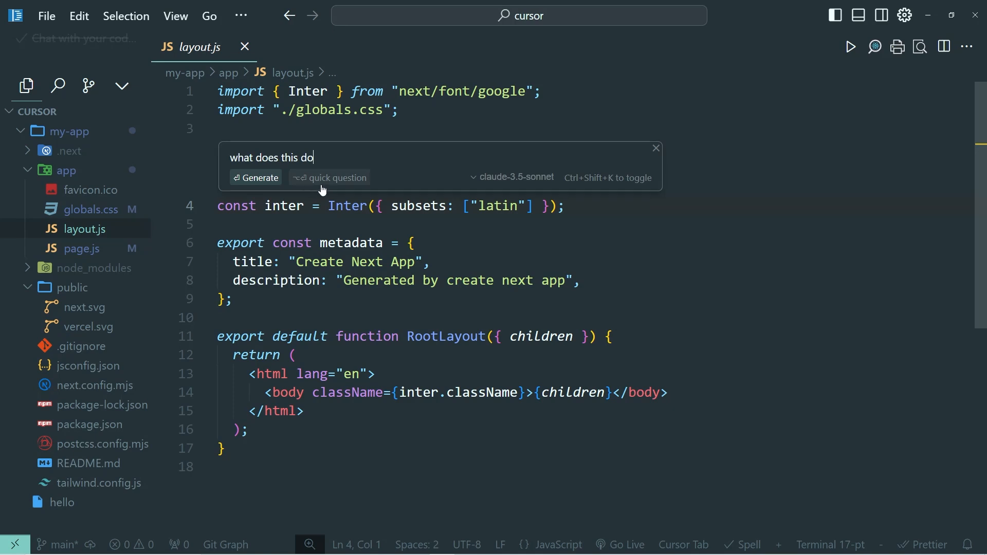
click(255, 178)
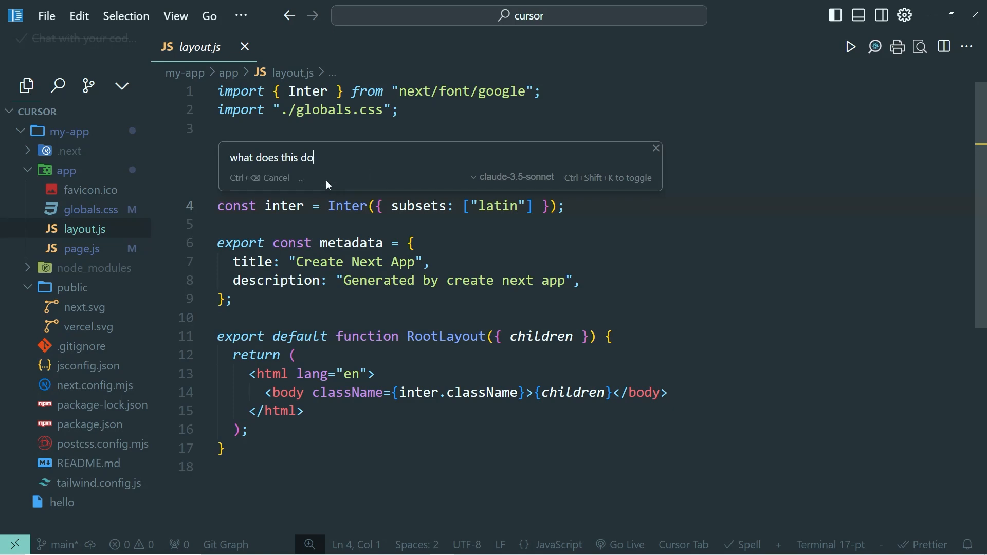
key(Enter)
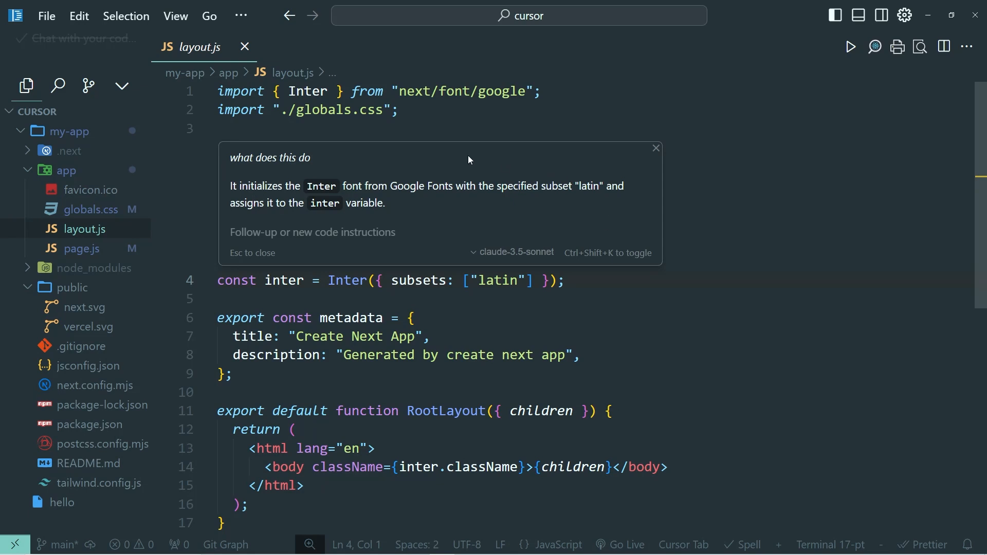
mouse_move(283, 227)
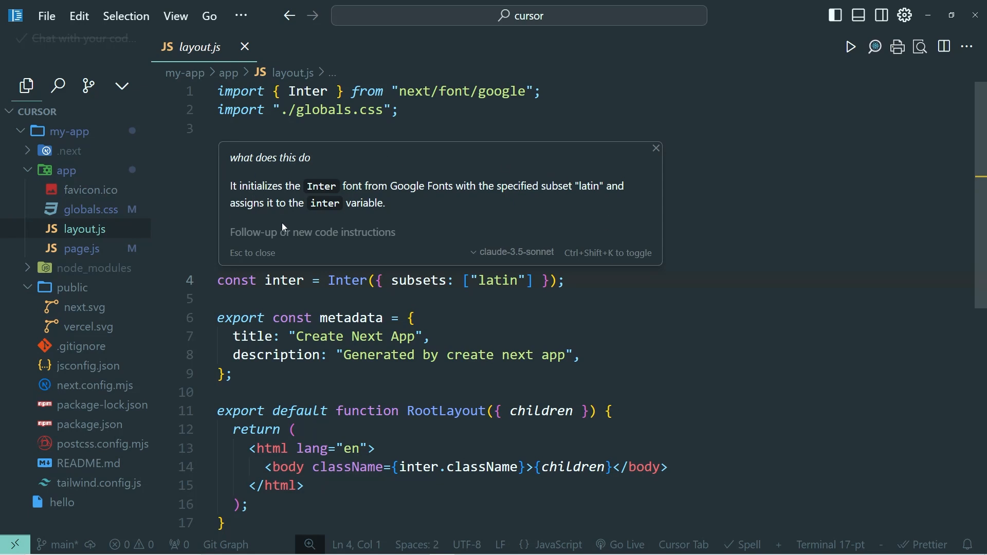
click(311, 232)
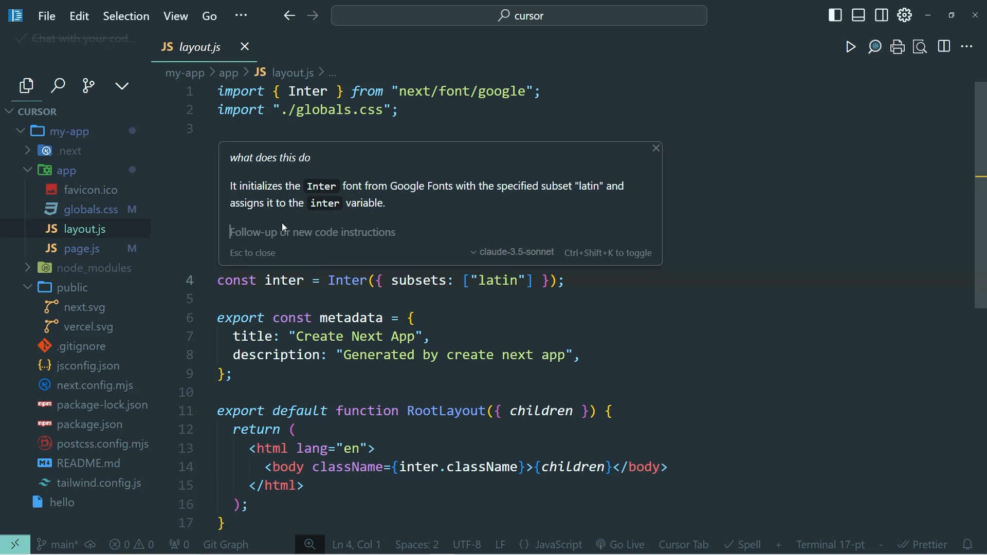
mouse_move(650, 171)
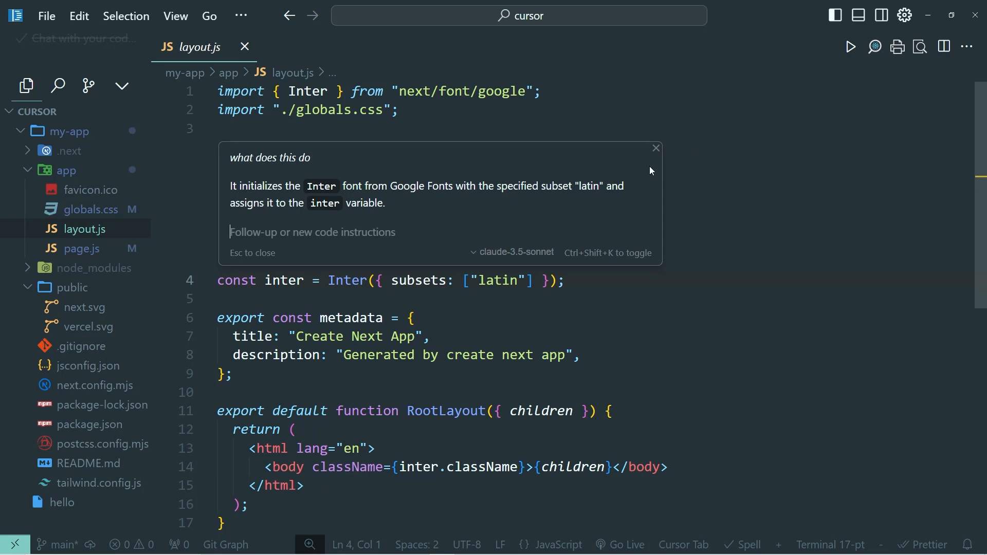